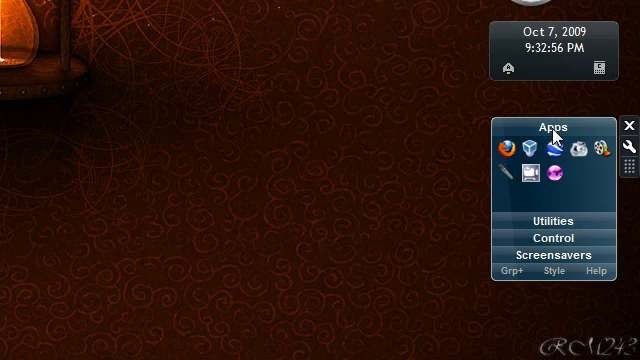
Step: Browse the Control, Apps and Screensavers groups, finishing with the Control group's shortcuts shown
{"action": "left_click", "coordinate": [544, 220]}
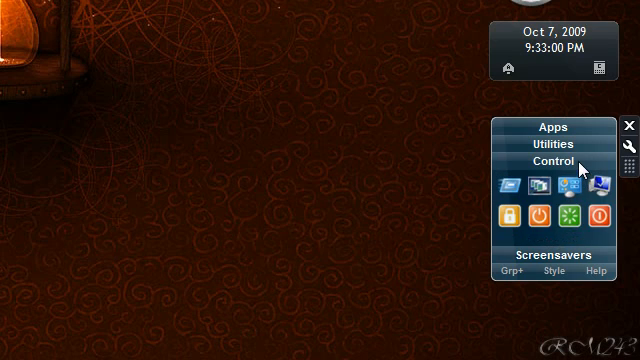
{"action": "left_click", "coordinate": [552, 128]}
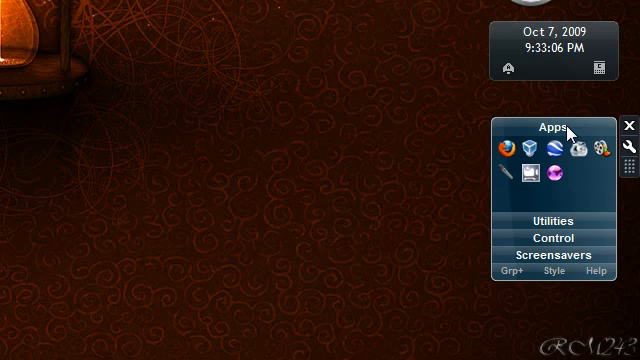
{"action": "left_click", "coordinate": [552, 236]}
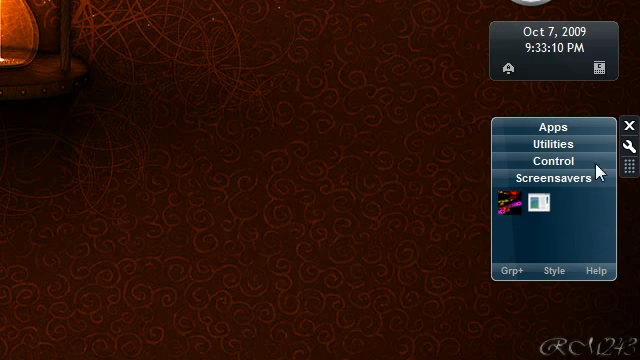
{"action": "left_click", "coordinate": [552, 128]}
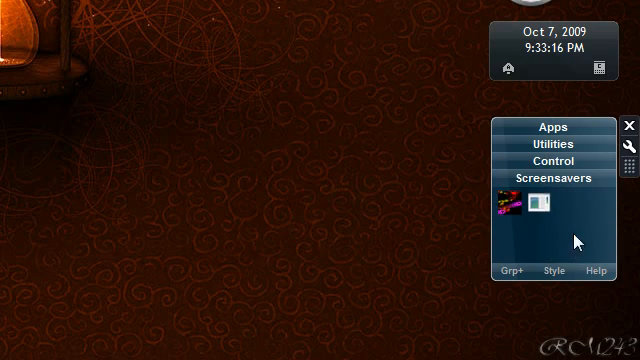
{"action": "left_click", "coordinate": [560, 160]}
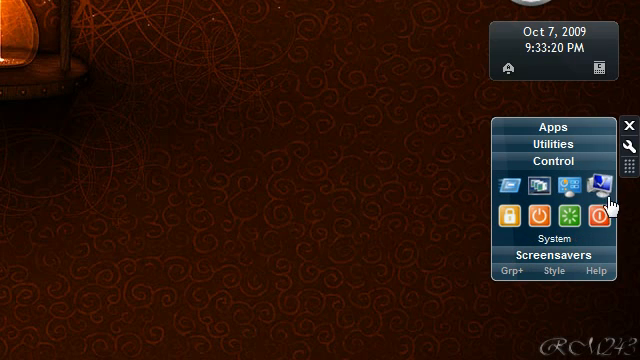
{"action": "mouse_move", "coordinate": [544, 212]}
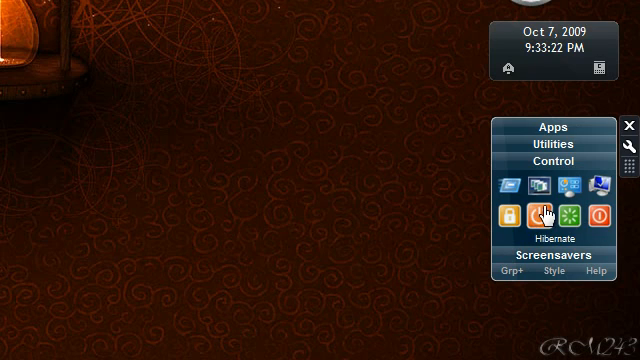
{"action": "mouse_move", "coordinate": [512, 188]}
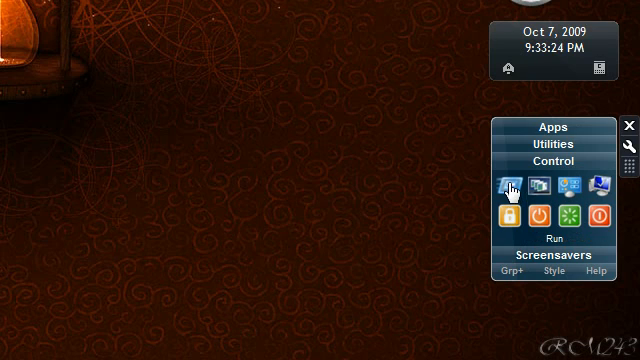
{"action": "mouse_move", "coordinate": [600, 184]}
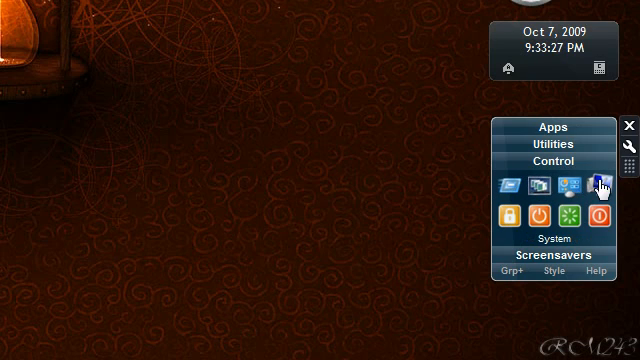
Step: Show the Utilities group's shortcuts, then return to the Apps group
{"action": "left_click", "coordinate": [548, 144]}
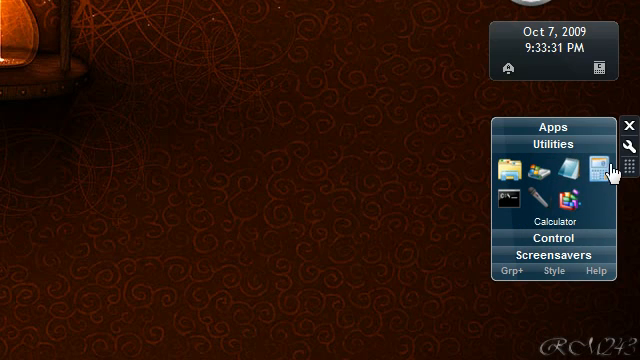
{"action": "mouse_move", "coordinate": [504, 202]}
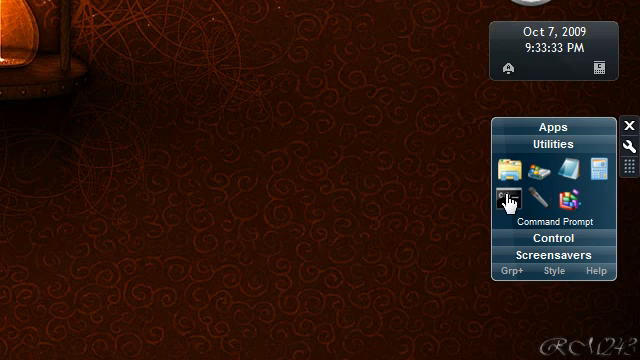
{"action": "mouse_move", "coordinate": [536, 196]}
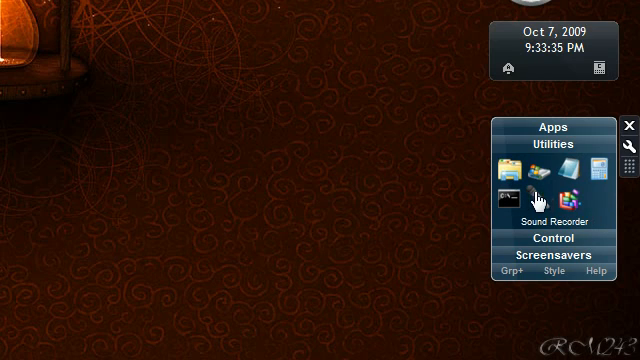
{"action": "mouse_move", "coordinate": [566, 198]}
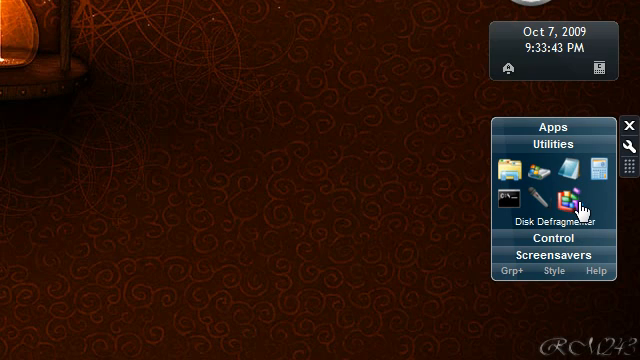
{"action": "left_click", "coordinate": [552, 128]}
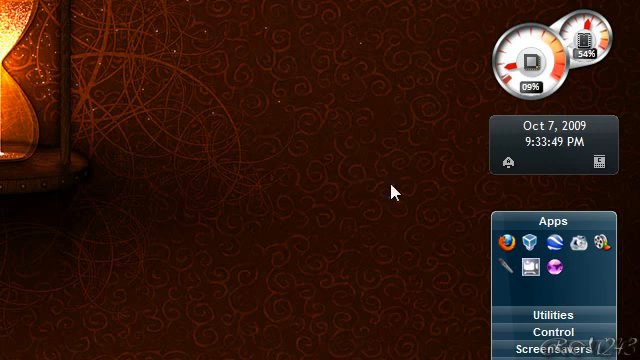
{"action": "left_click", "coordinate": [20, 348]}
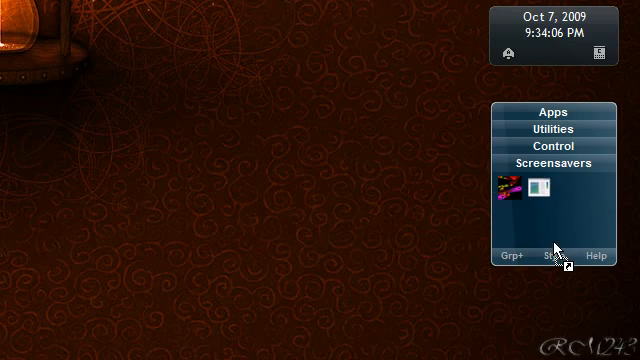
{"action": "left_click", "coordinate": [552, 112]}
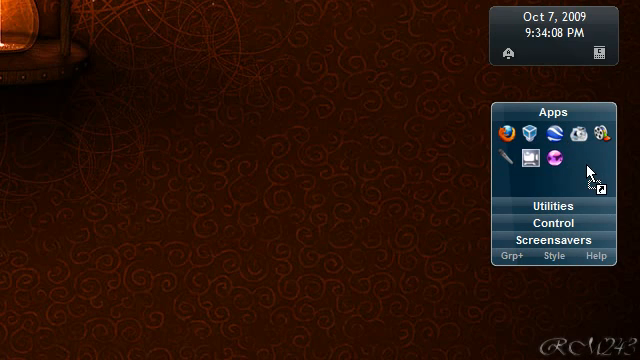
{"action": "left_click", "coordinate": [552, 240]}
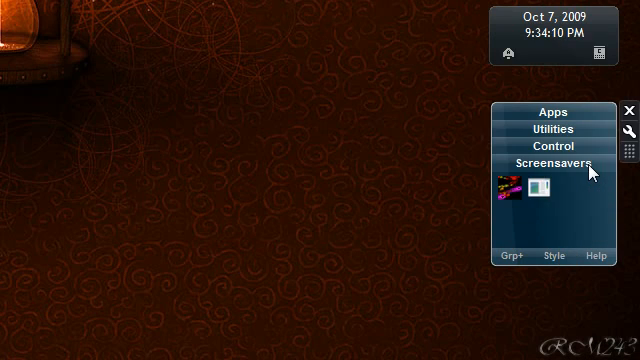
{"action": "left_click", "coordinate": [552, 112]}
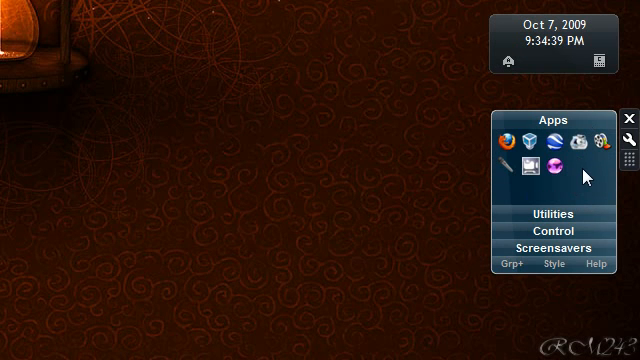
{"action": "mouse_move", "coordinate": [510, 196]}
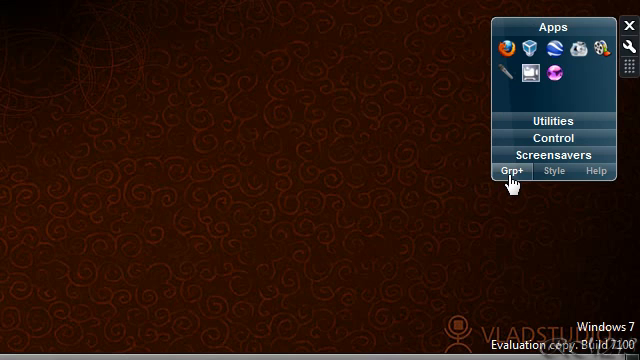
Step: Create a group named Other at the bottom with 5 icons per row and save it
{"action": "left_click", "coordinate": [512, 170]}
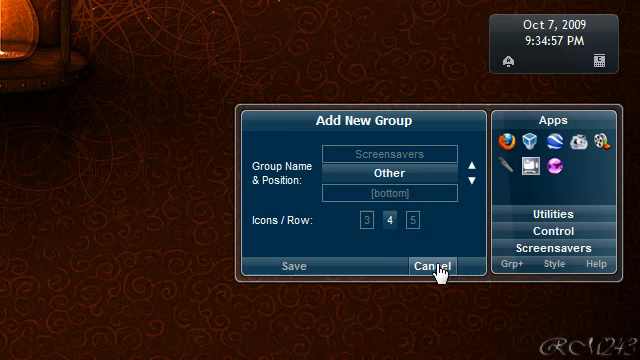
{"action": "left_click", "coordinate": [412, 224]}
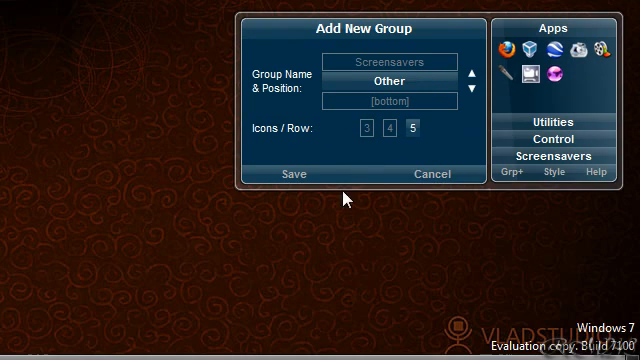
{"action": "left_click", "coordinate": [292, 174]}
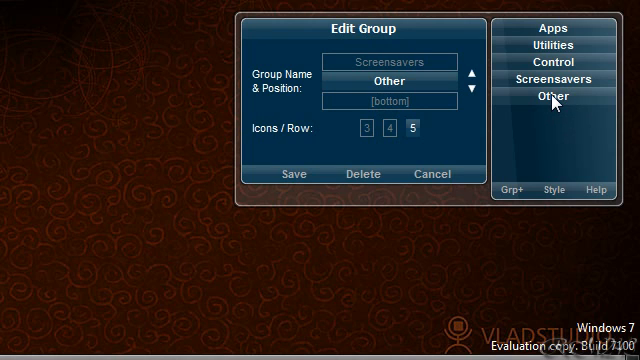
{"action": "mouse_move", "coordinate": [520, 96]}
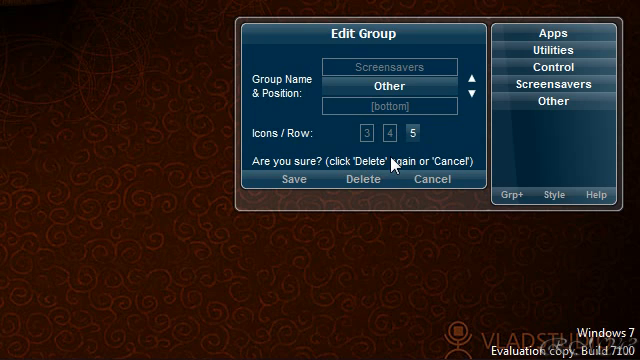
{"action": "mouse_move", "coordinate": [368, 180]}
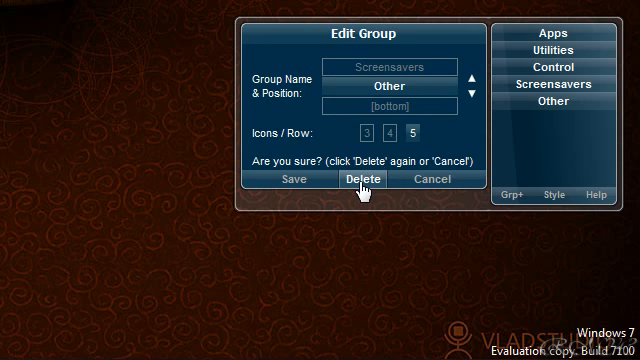
Step: Confirm deleting the Other group, leaving Apps, Utilities, Control and Screensavers
{"action": "left_click", "coordinate": [374, 180]}
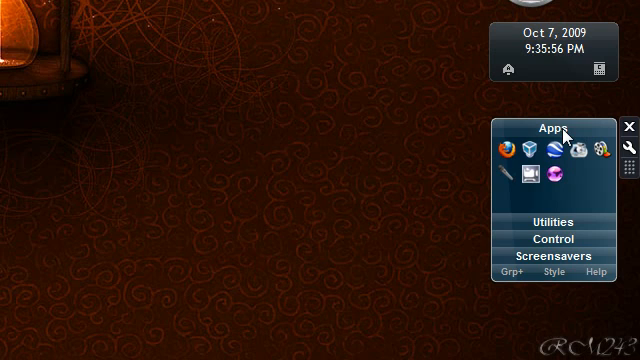
{"action": "mouse_move", "coordinate": [536, 138]}
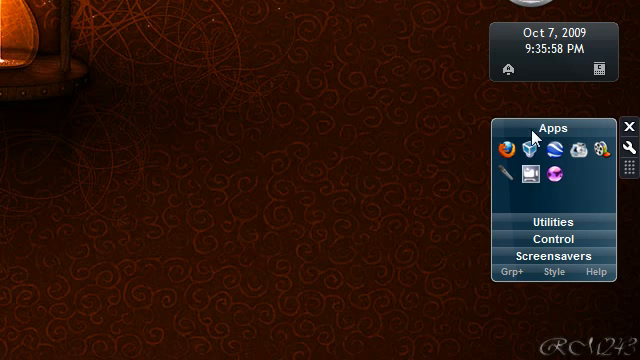